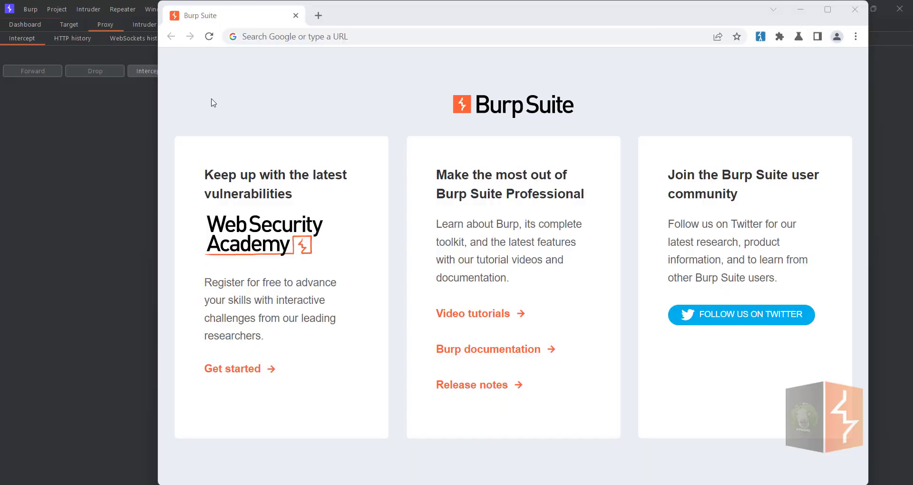
# Step: Load the web-security-academy lab URL so DOM Invader reports one prototype pollution sink
pyautogui.write('https://0a74007604887af9c09c06b300470014.web-security-academy.net/')
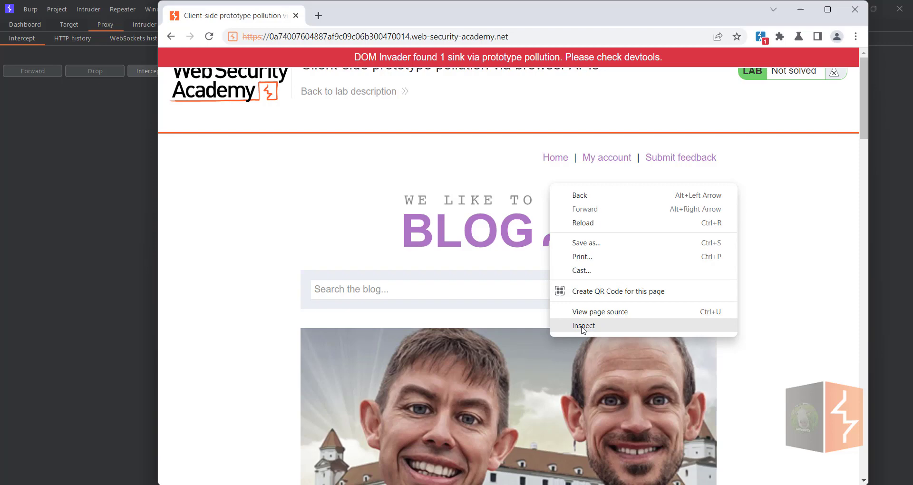
# Step: Inspect the lab page and view the Console listing the canary, script.src sink and searchLogger trace
pyautogui.click(582, 325)
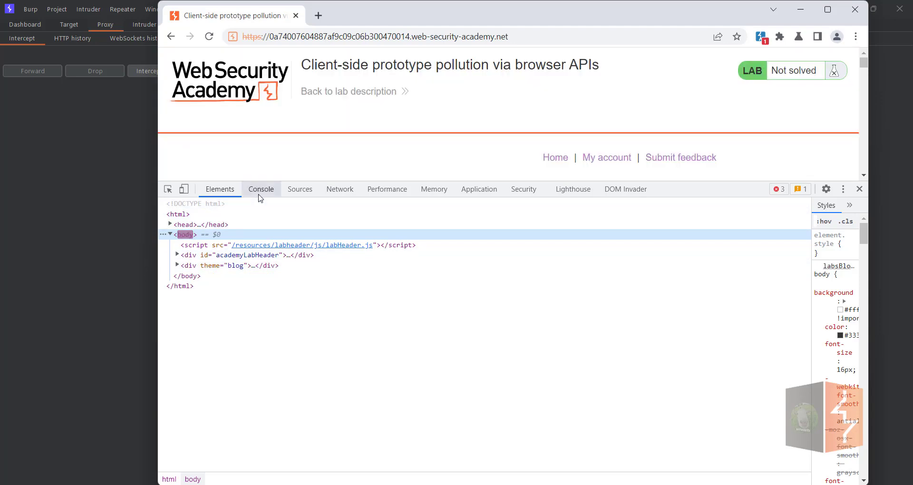
pyautogui.click(261, 189)
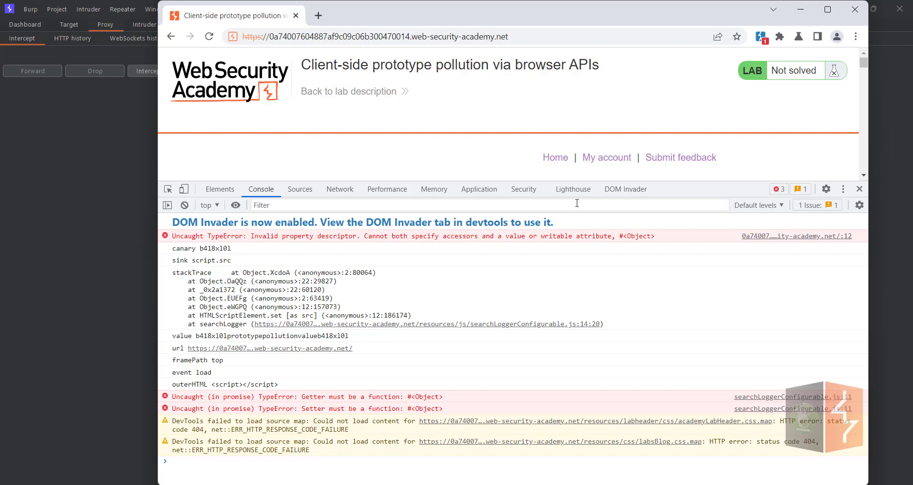
# Step: Switch to the DOM Invader panel listing the script.src sink carrying the canary
pyautogui.click(626, 188)
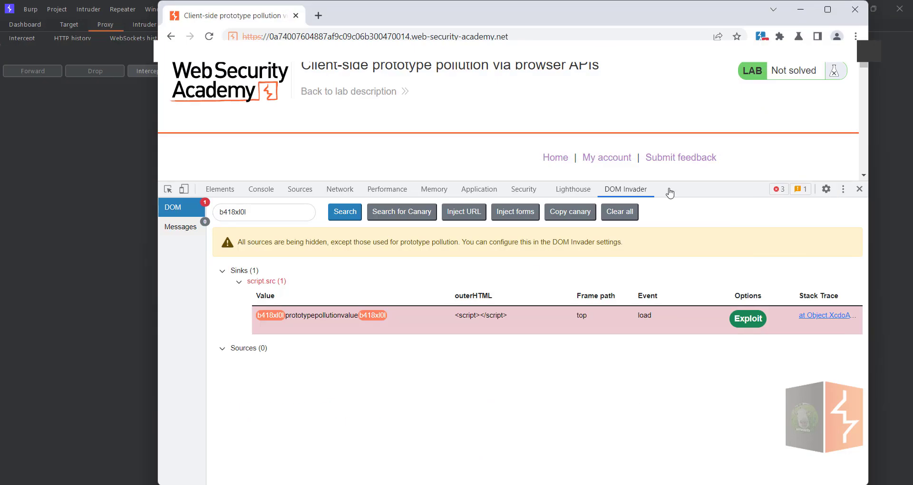
# Step: Update DOM Invader's canary to the HTML link-and-image payload from its settings popup
pyautogui.click(759, 36)
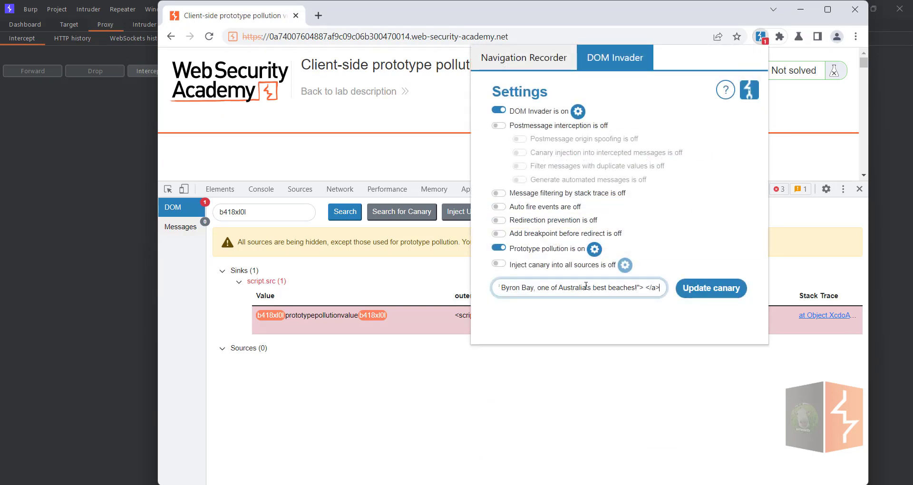
pyautogui.click(711, 287)
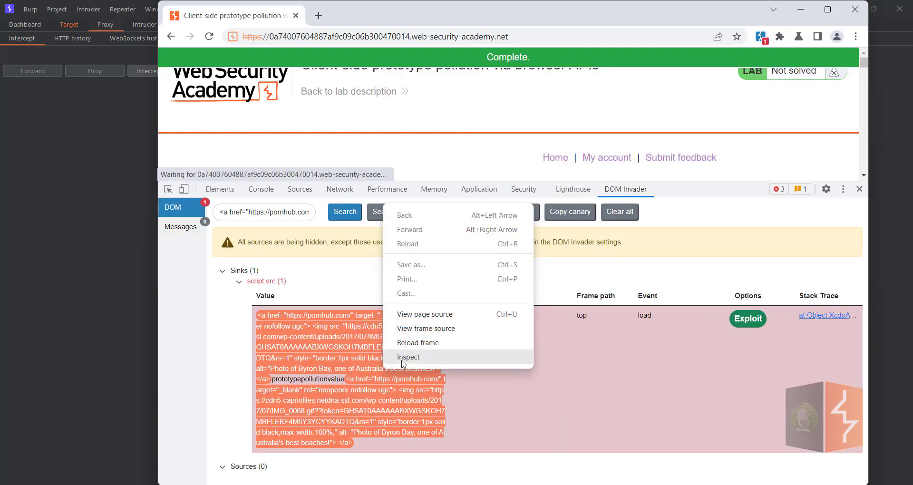
# Step: Inspect the sink value and expand its <mark> element to reveal the injected link-and-image markup
pyautogui.click(408, 356)
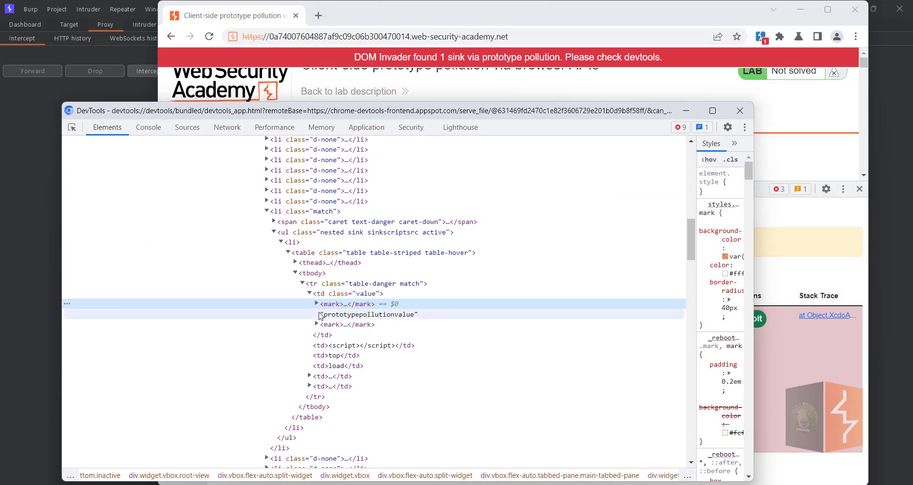
pyautogui.click(315, 303)
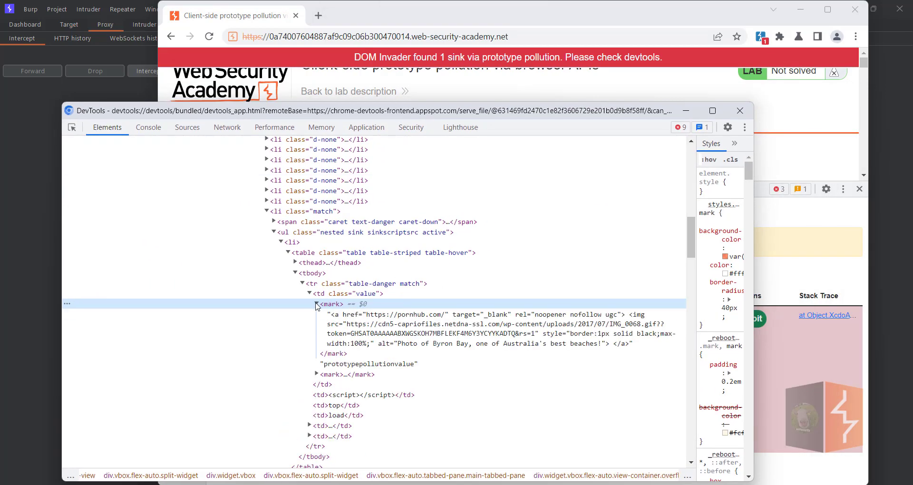